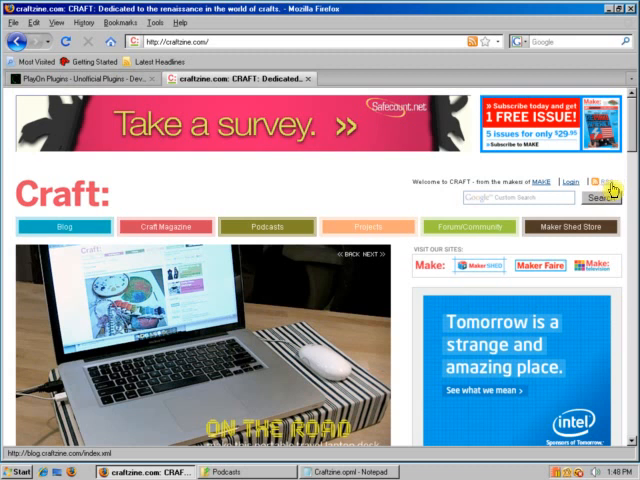
# - Scroll down the craftzine.com page to reach the RSS feed link
pyautogui.scroll(-3)
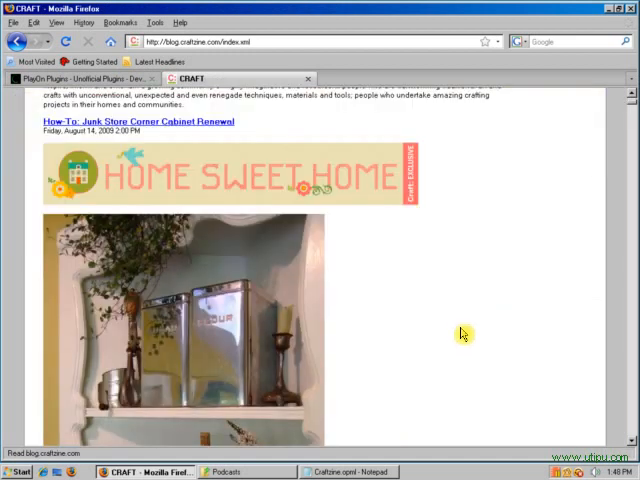
pyautogui.scroll(-3)
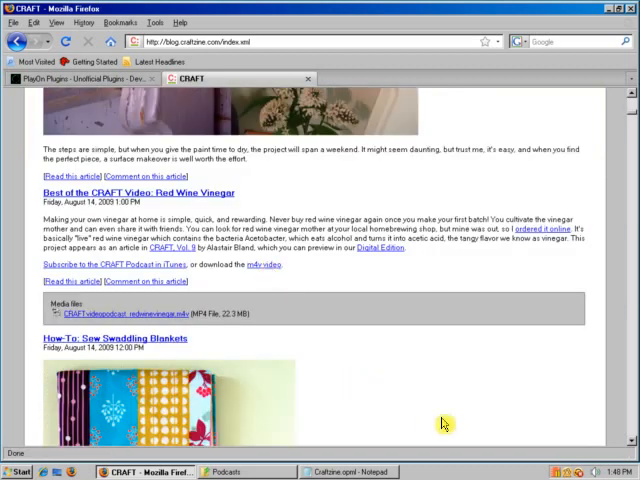
pyautogui.scroll(-3)
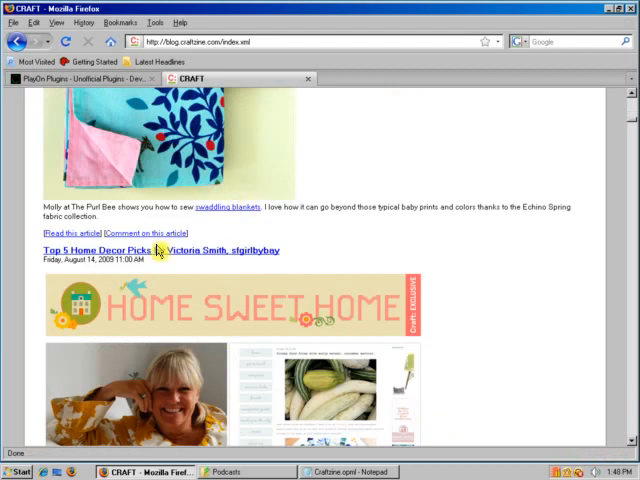
pyautogui.scroll(-3)
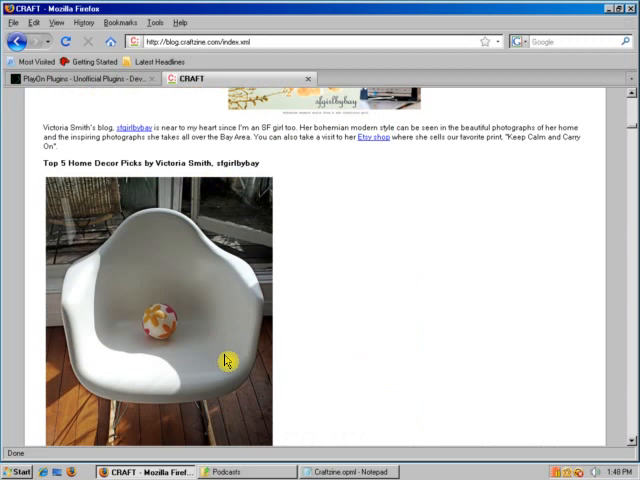
pyautogui.scroll(-3)
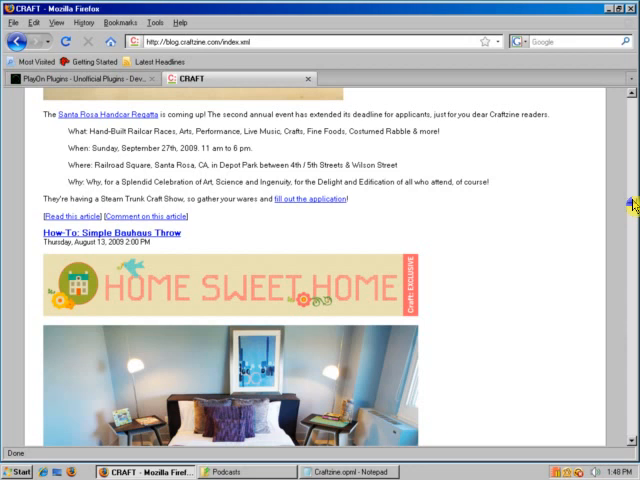
pyautogui.scroll(-3)
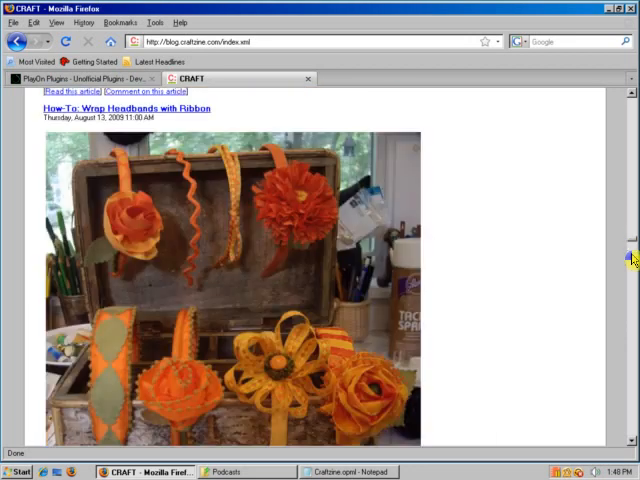
pyautogui.scroll(-3)
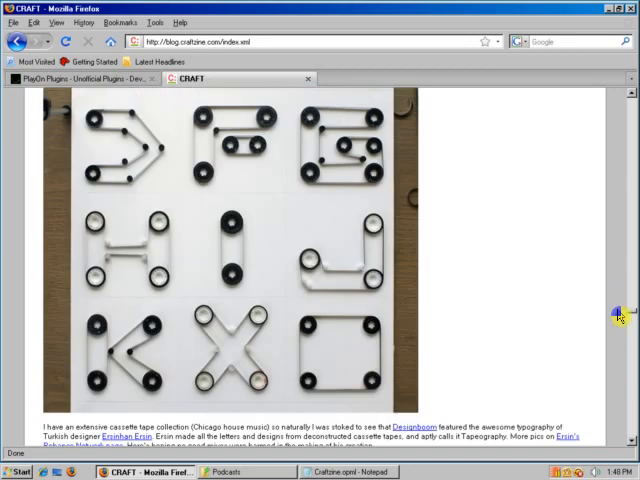
pyautogui.scroll(-3)
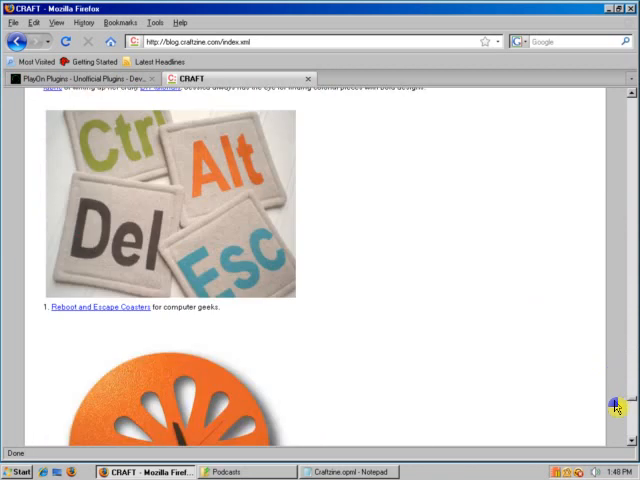
pyautogui.scroll(-3)
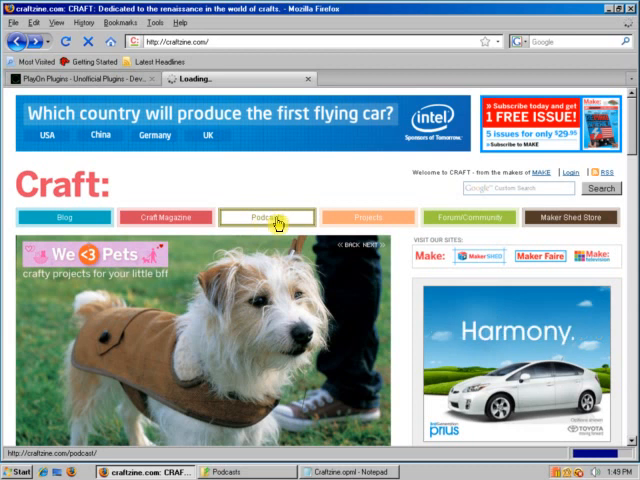
# - Go to the CRAFT Podcast Archives via the craftzine.com Podcasts tab
pyautogui.click(266, 217)
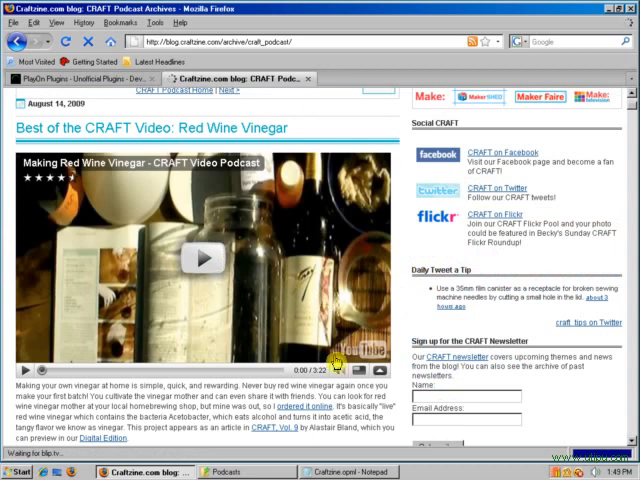
pyautogui.scroll(-3)
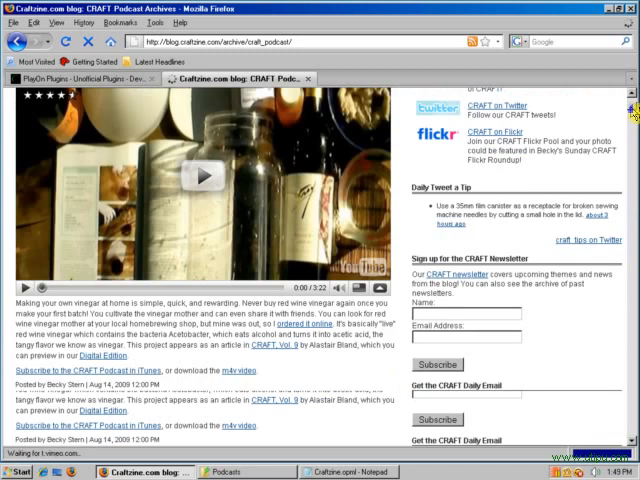
pyautogui.scroll(-3)
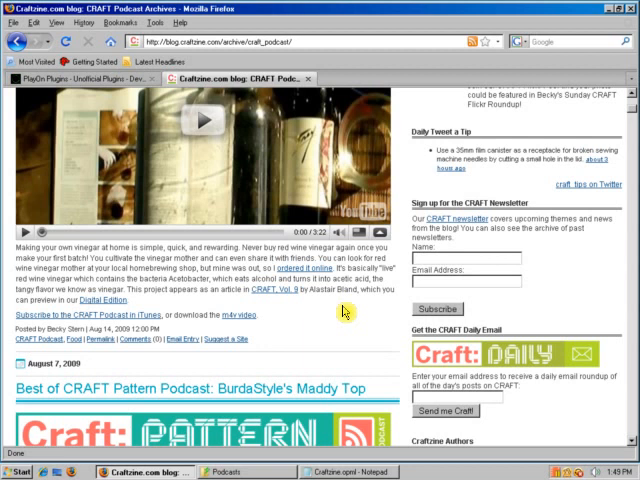
pyautogui.scroll(-3)
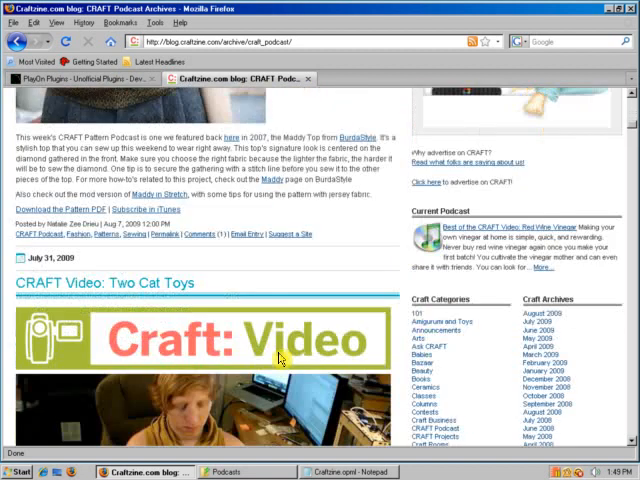
pyautogui.scroll(-3)
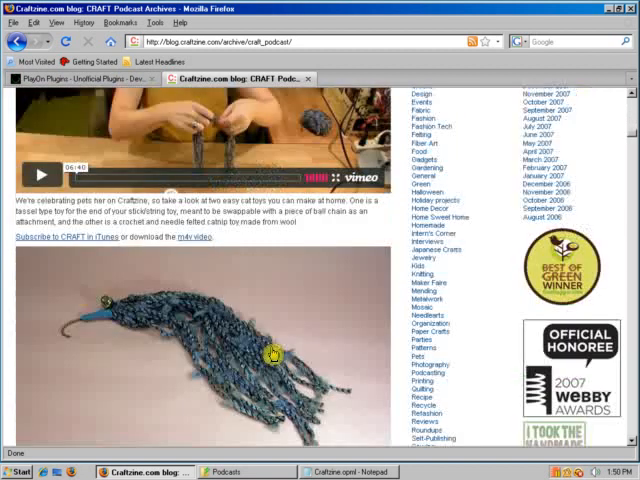
pyautogui.scroll(-3)
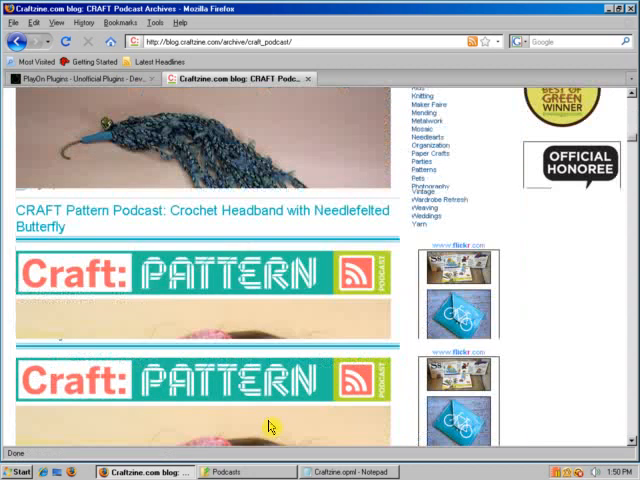
pyautogui.scroll(-3)
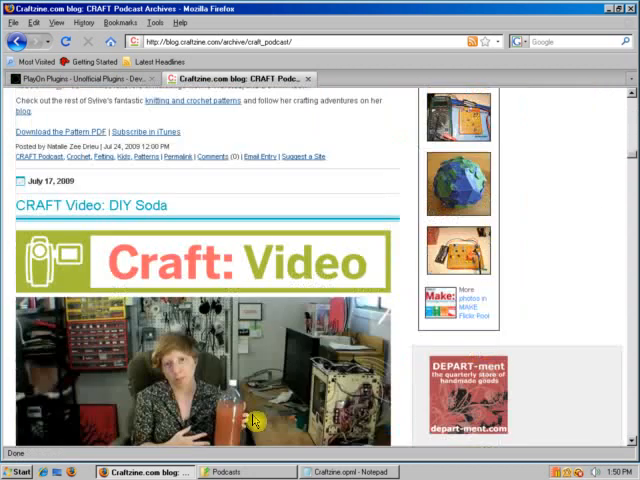
pyautogui.scroll(-3)
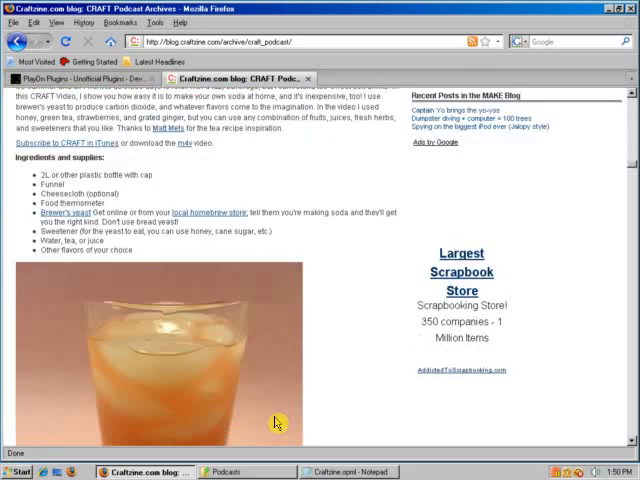
pyautogui.scroll(-3)
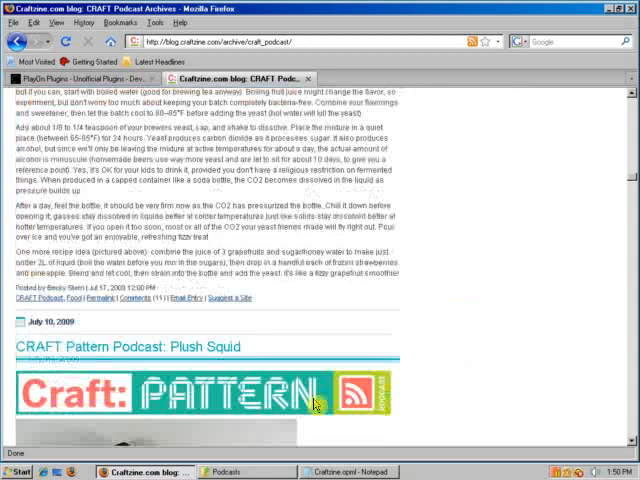
pyautogui.scroll(-3)
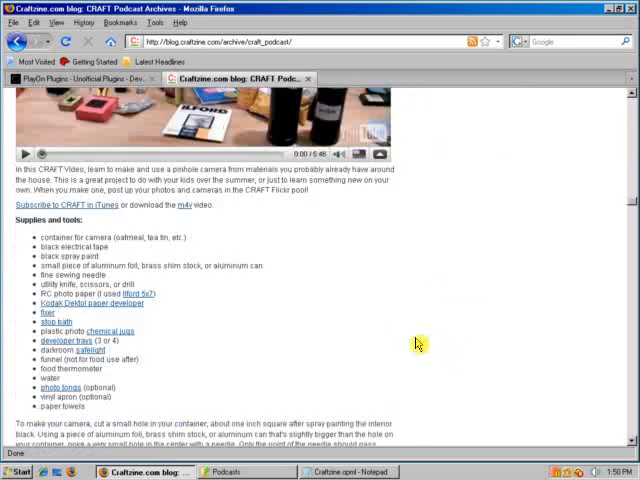
pyautogui.scroll(-3)
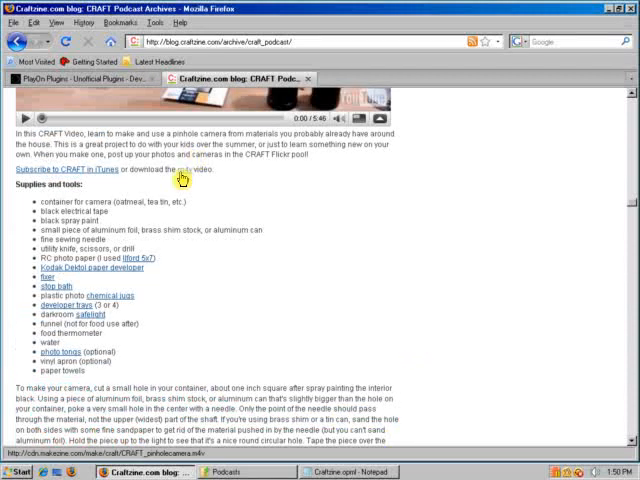
pyautogui.scroll(-3)
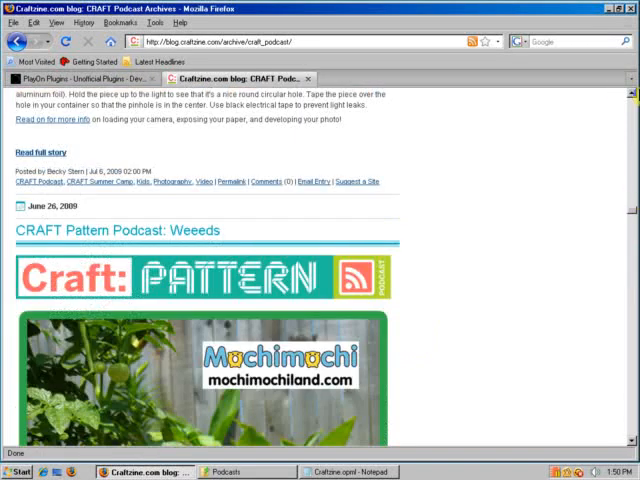
pyautogui.scroll(-3)
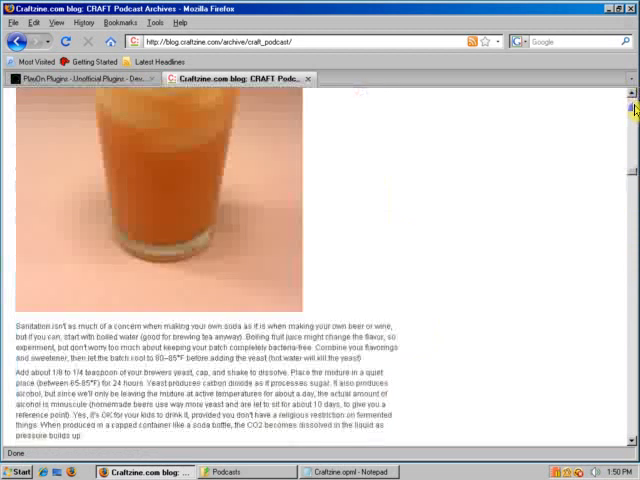
pyautogui.scroll(3)
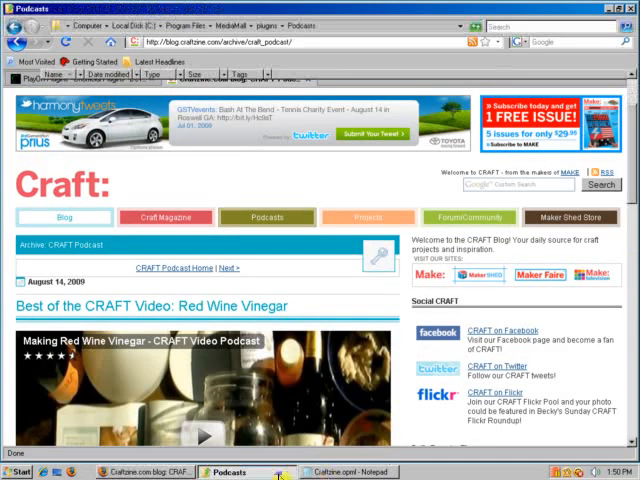
# - Switch to the MediaMall plugins Podcasts folder and open Craftzine.opml in Notepad
pyautogui.click(232, 471)
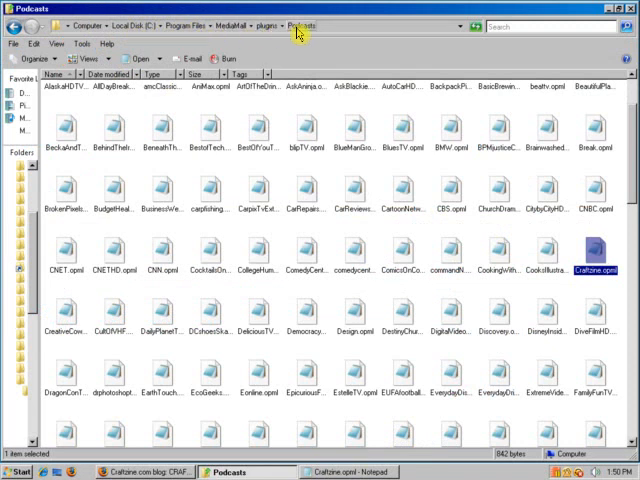
pyautogui.moveTo(332, 128)
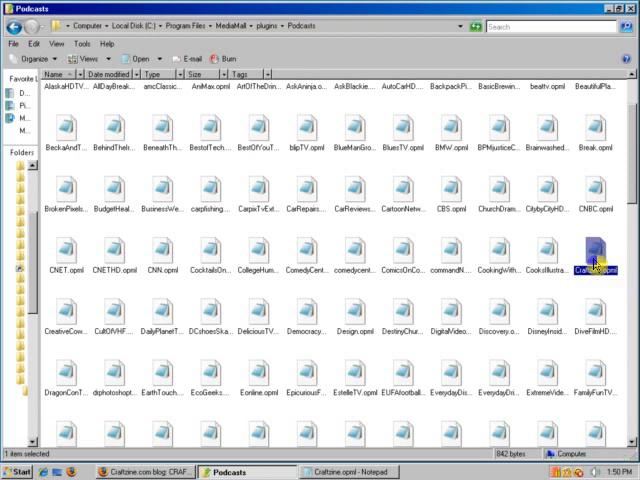
pyautogui.doubleClick(595, 253)
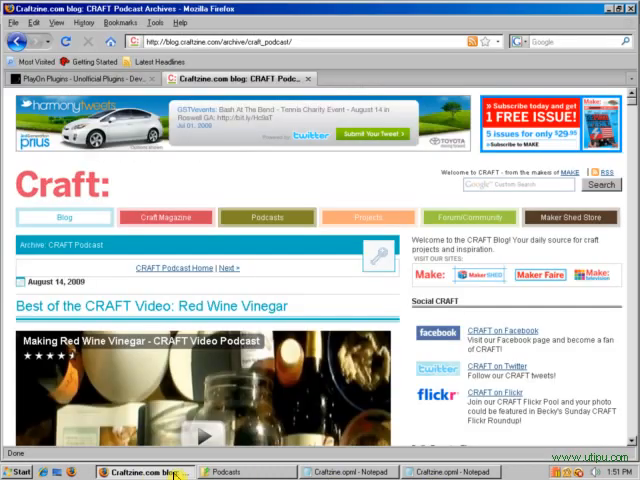
# - View the PlayOn Plugins forum tab, then bring Craftzine.opml forward in Notepad
pyautogui.click(80, 78)
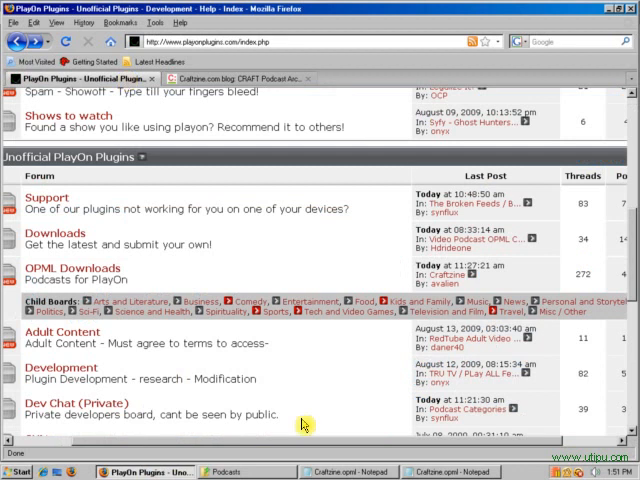
pyautogui.moveTo(305, 322)
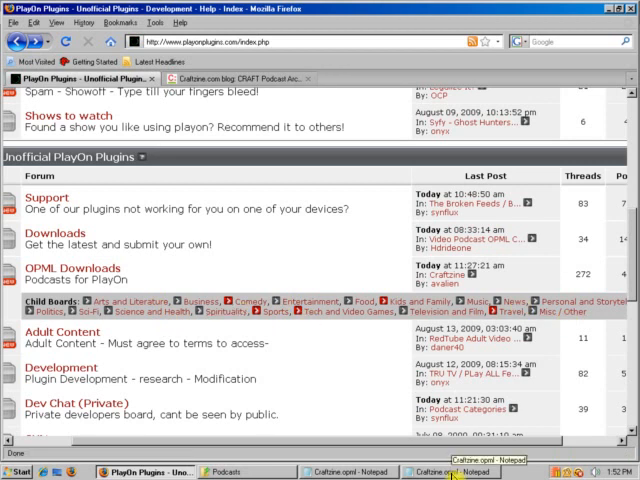
pyautogui.click(454, 471)
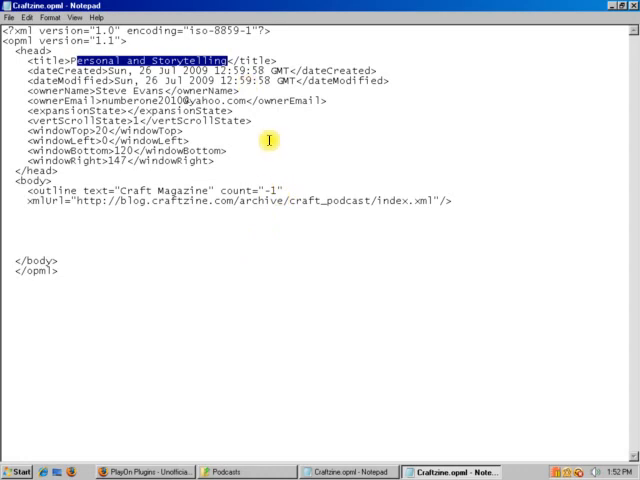
pyautogui.moveTo(95, 197)
pyautogui.write('/Craft Magazine')
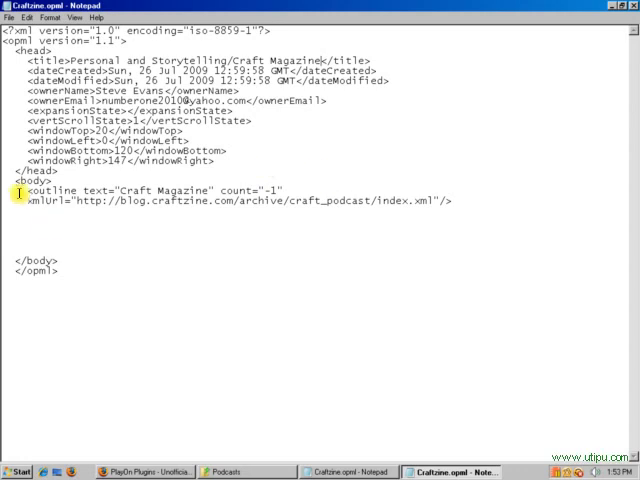
# - Select the Craft Magazine outline lines in Craftzine.opml
pyautogui.moveTo(18, 187); pyautogui.dragTo(458, 199)
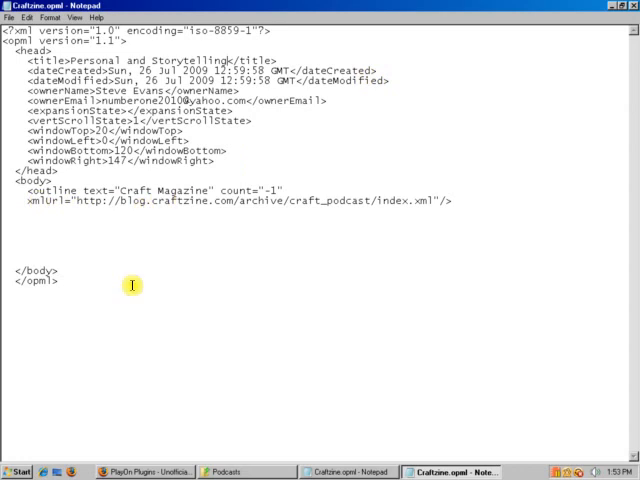
pyautogui.click(147, 471)
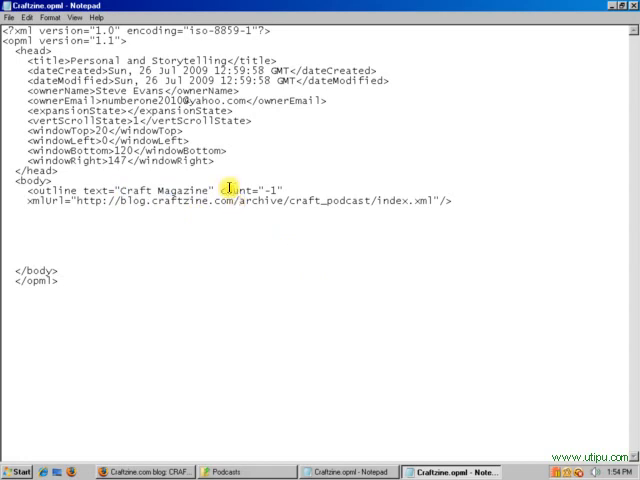
pyautogui.moveTo(369, 230)
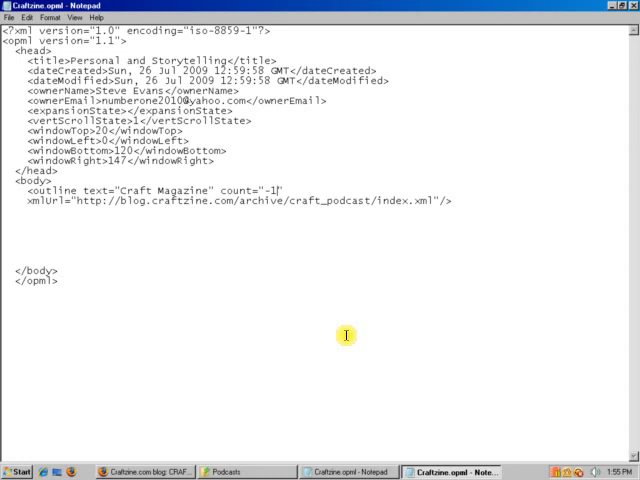
pyautogui.moveTo(560, 411)
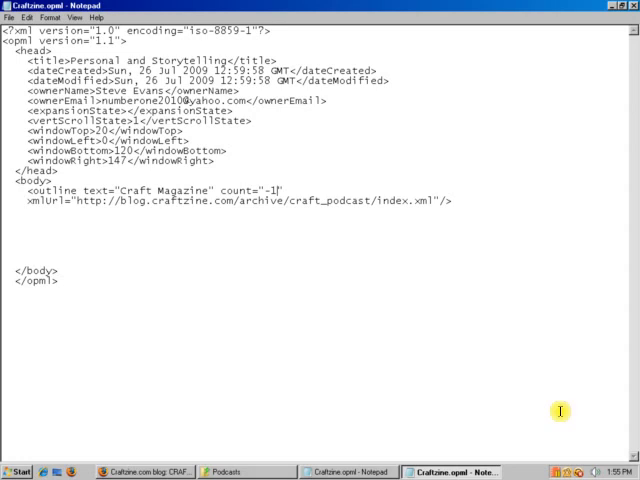